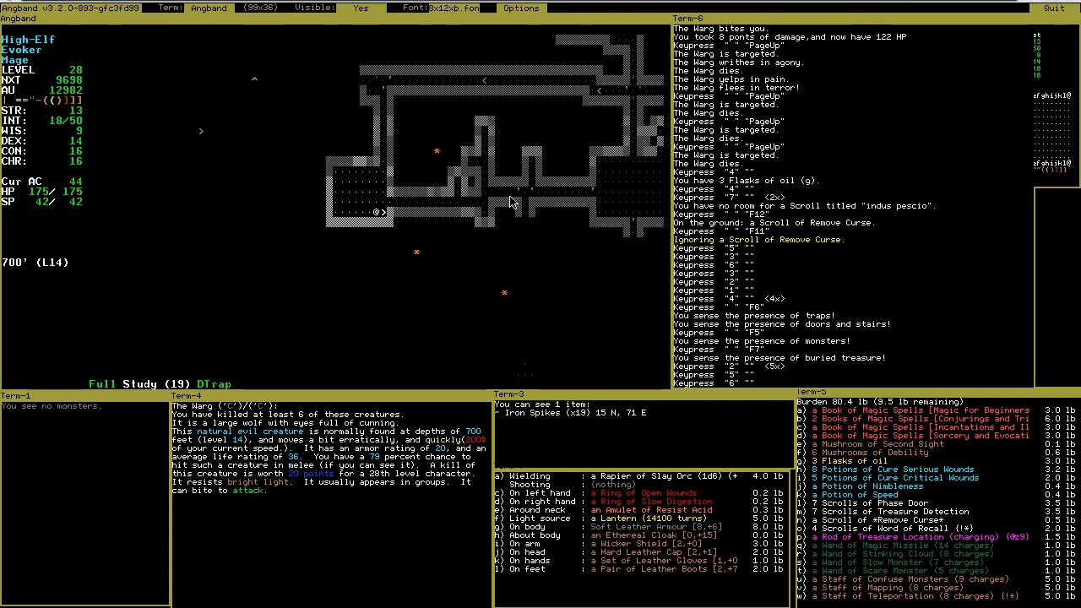
Descend the staircase to the 750-foot dungeon level
key(">")
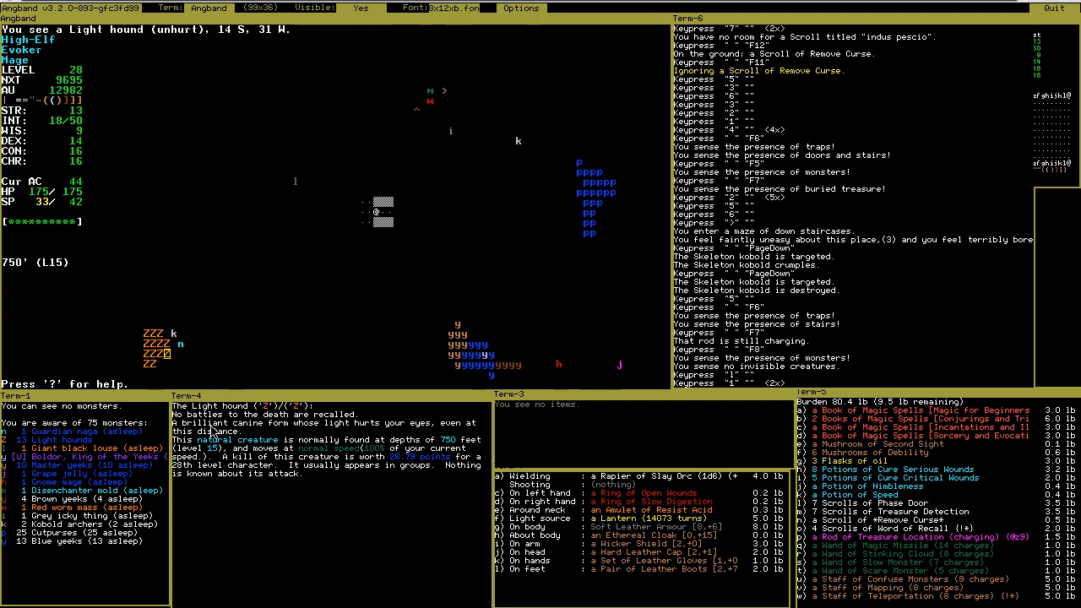
mouse_move(341, 436)
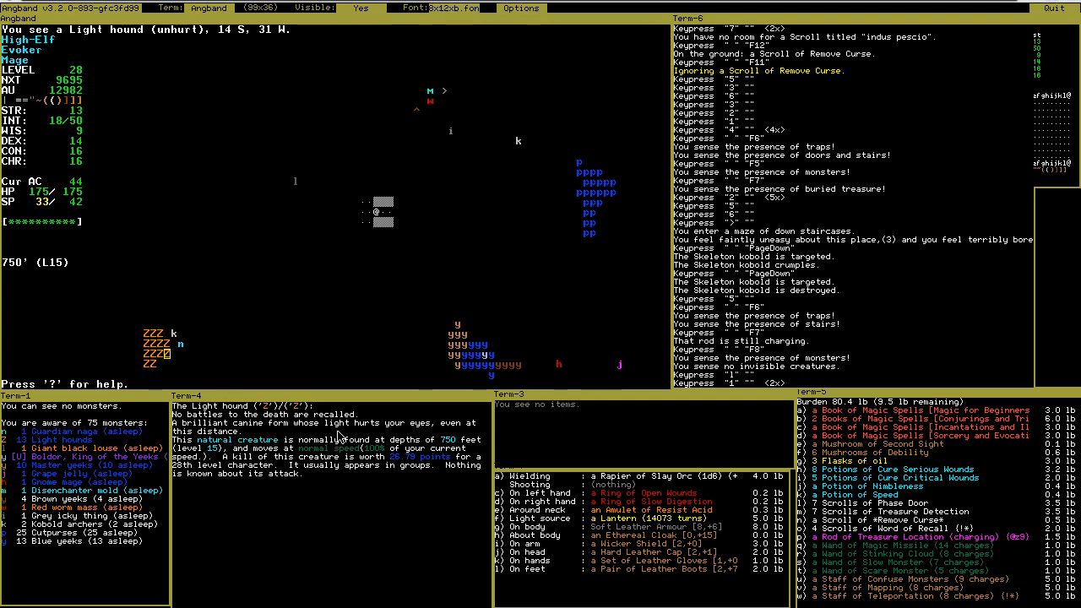
mouse_move(448, 436)
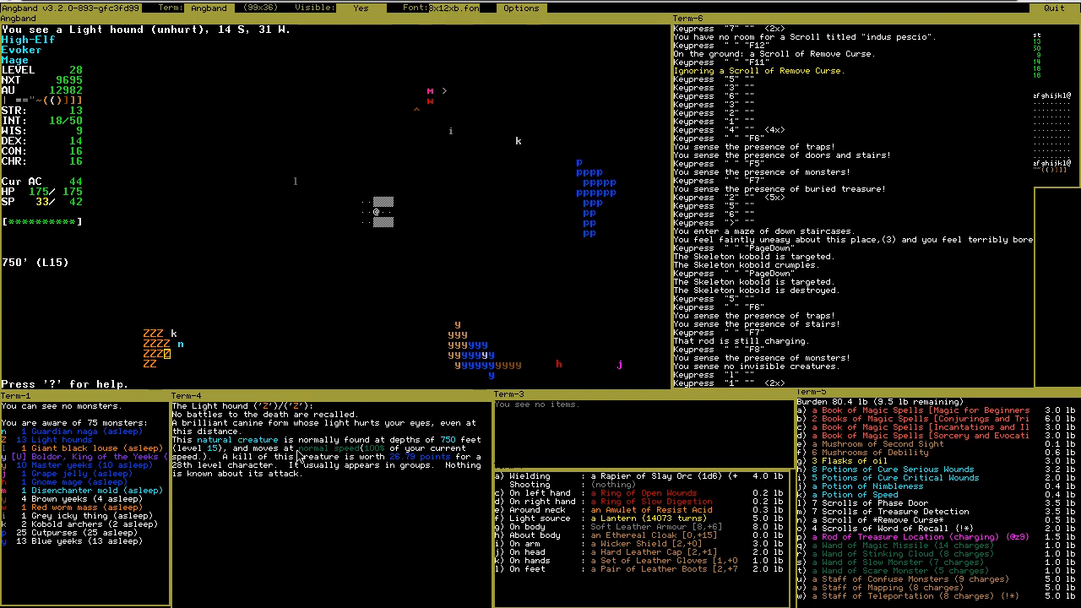
mouse_move(456, 456)
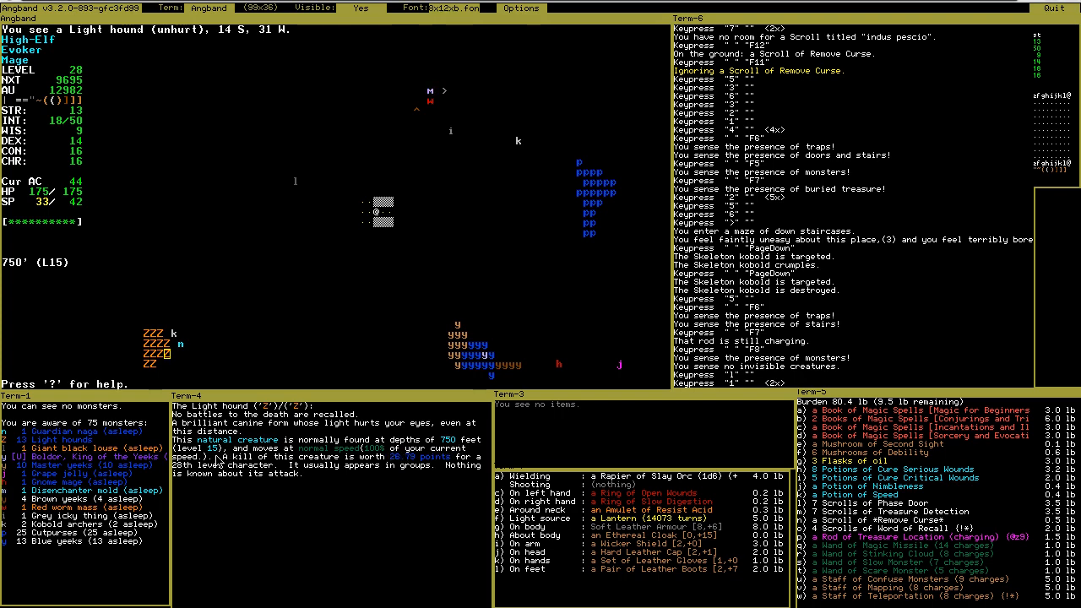
mouse_move(419, 456)
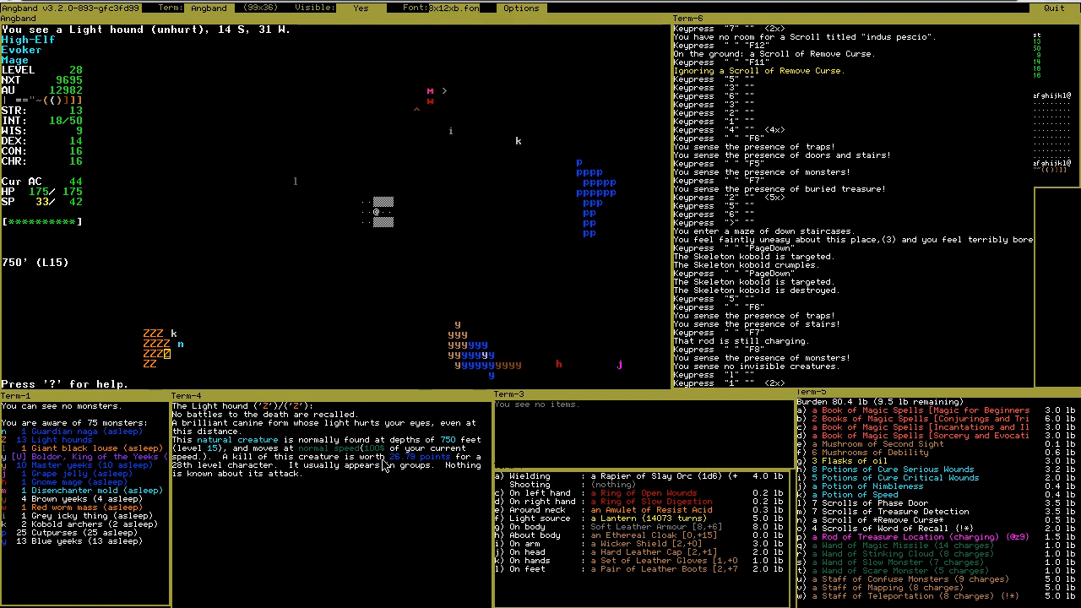
mouse_move(365, 483)
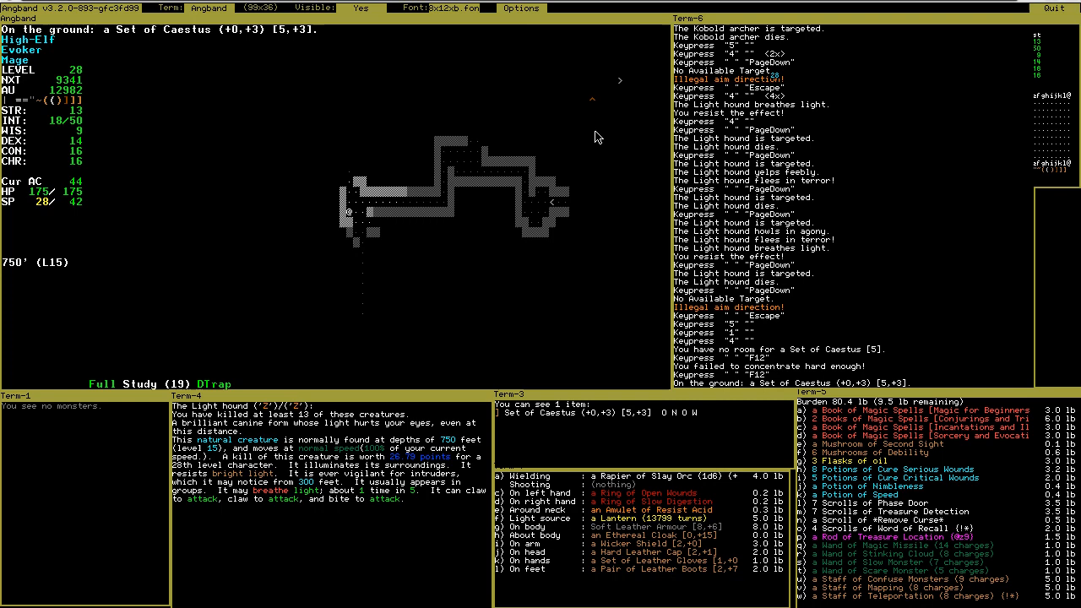
Inspect an item in the pack after the Guardian naga flees
key("I")
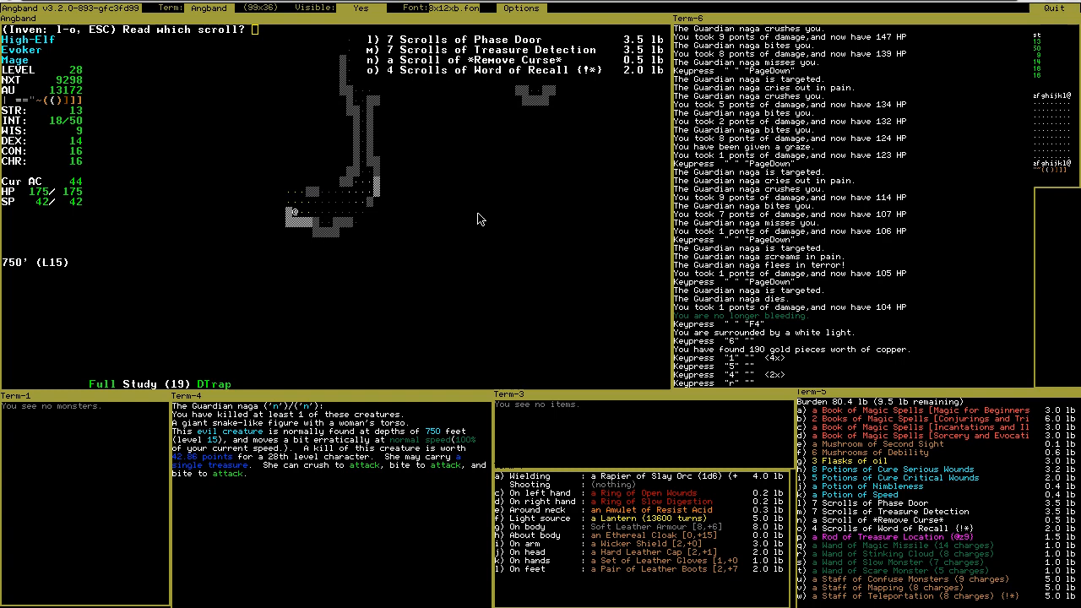
key("u")
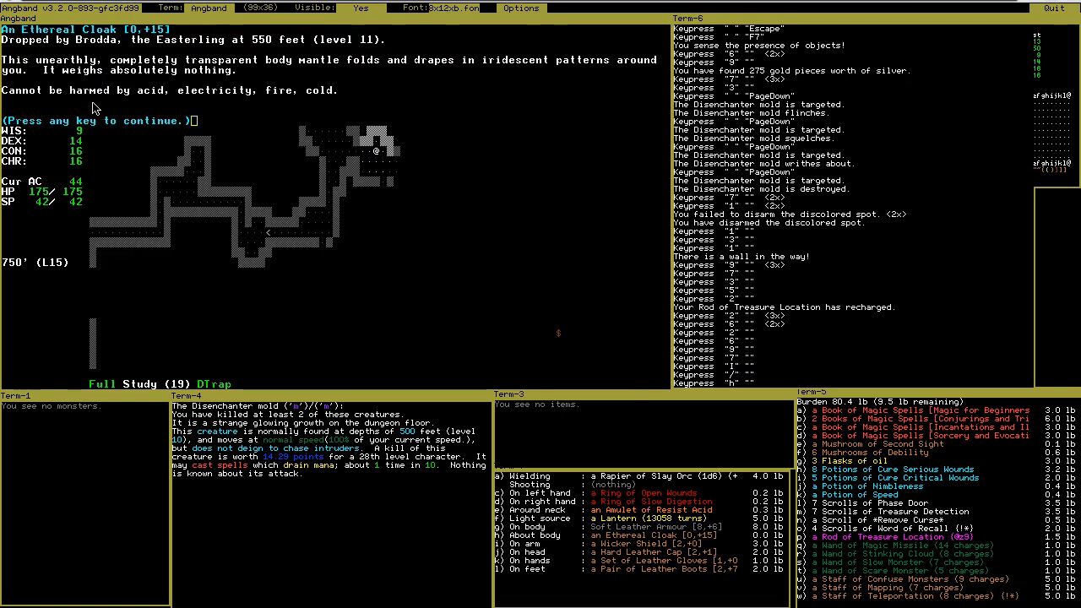
mouse_move(365, 99)
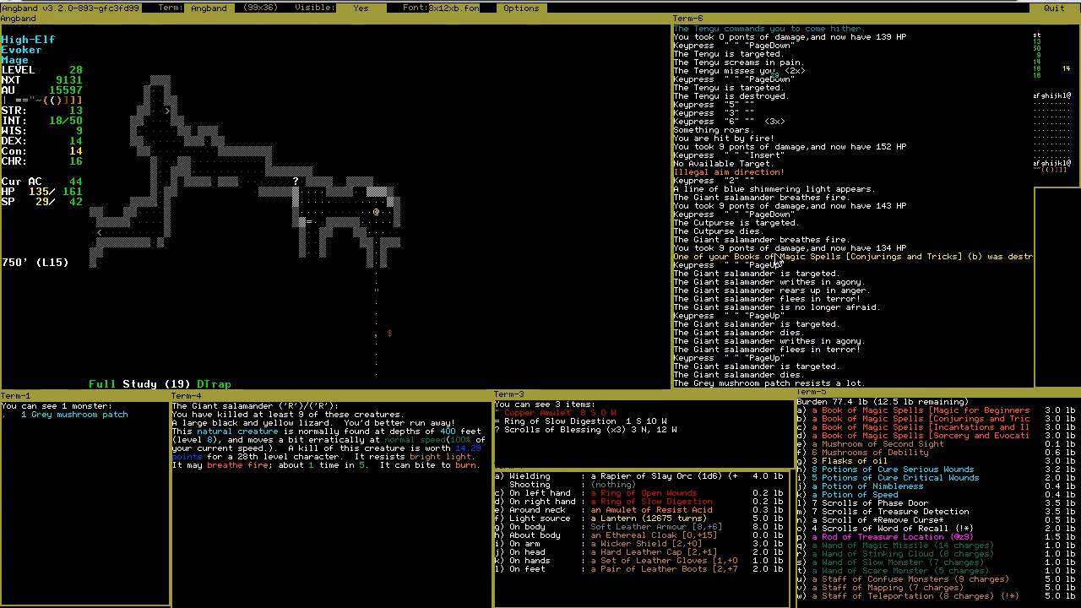
mouse_move(919, 328)
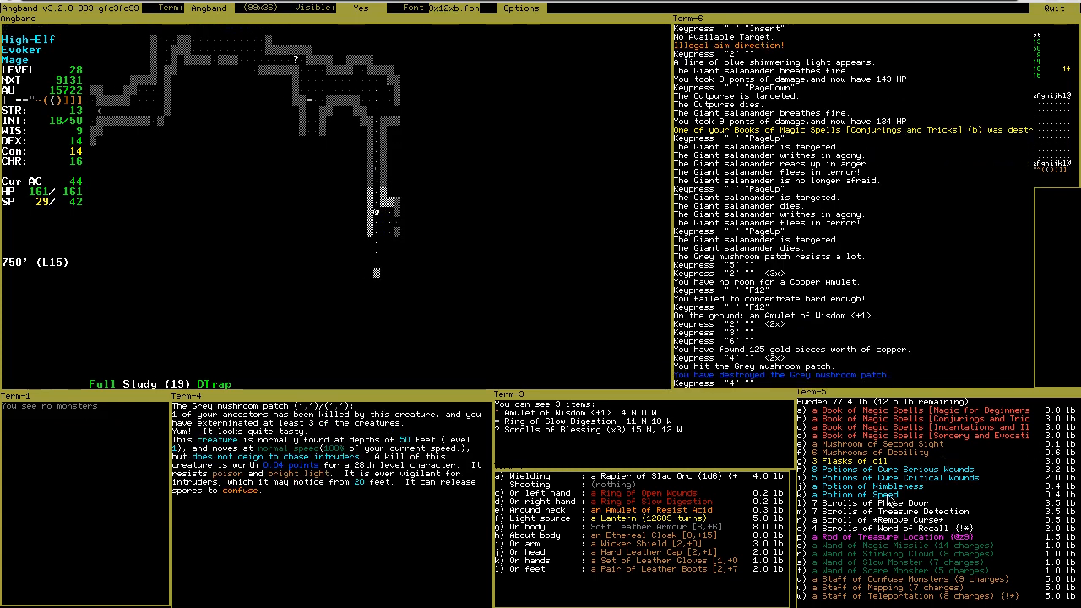
Refuel the lantern to full using a flask of oil, leaving two flasks
key("F")
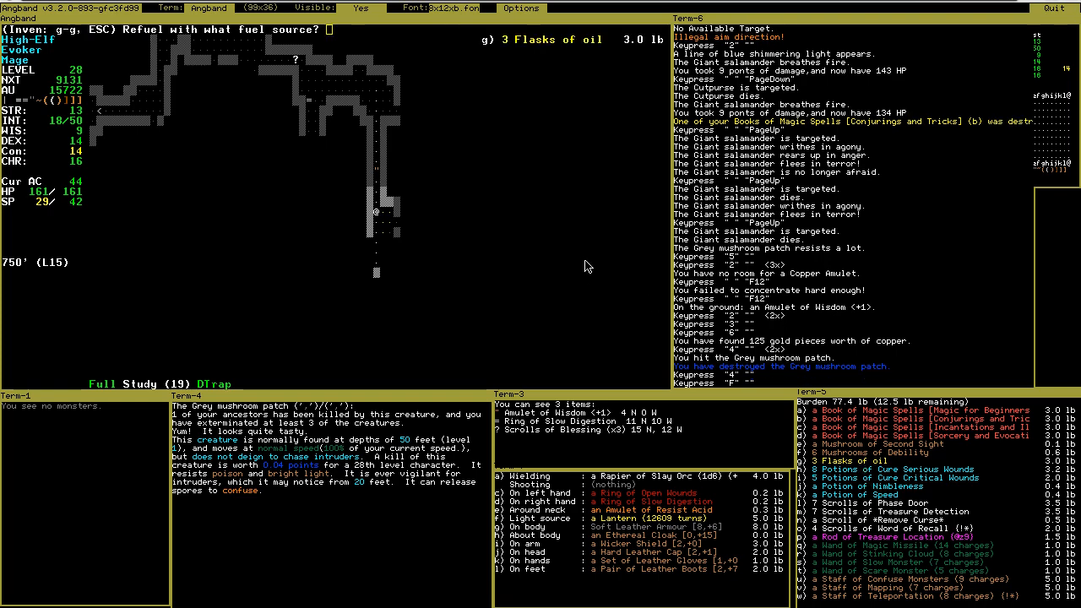
key("g")
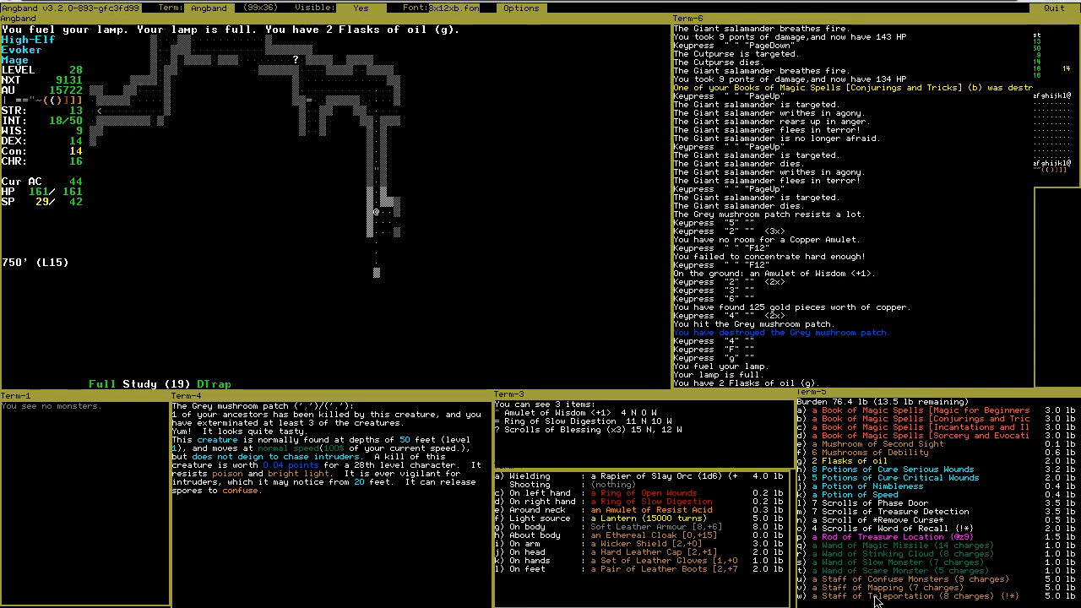
mouse_move(878, 601)
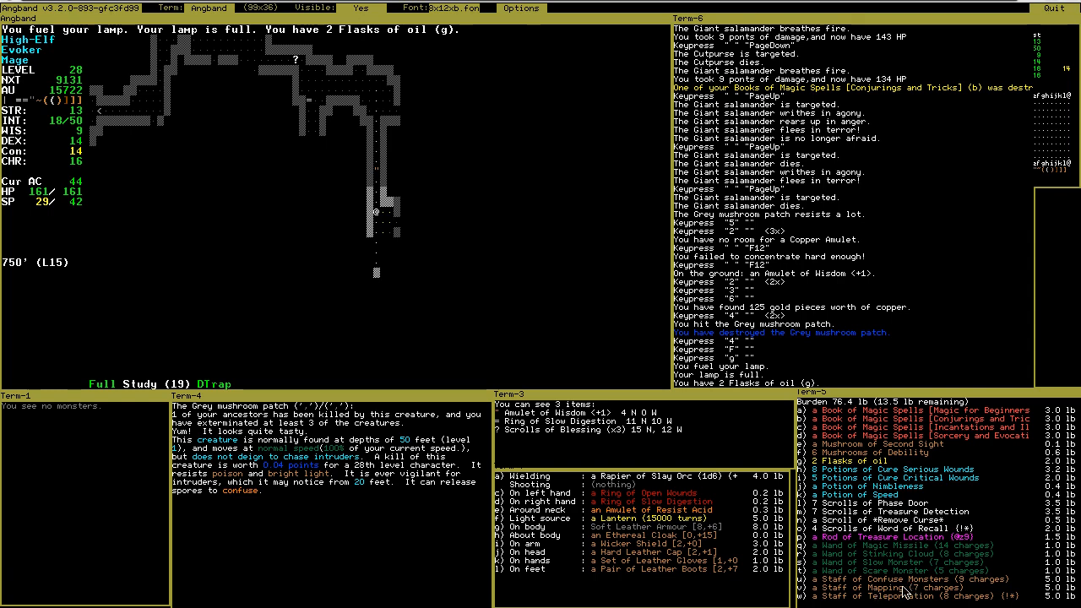
mouse_move(912, 576)
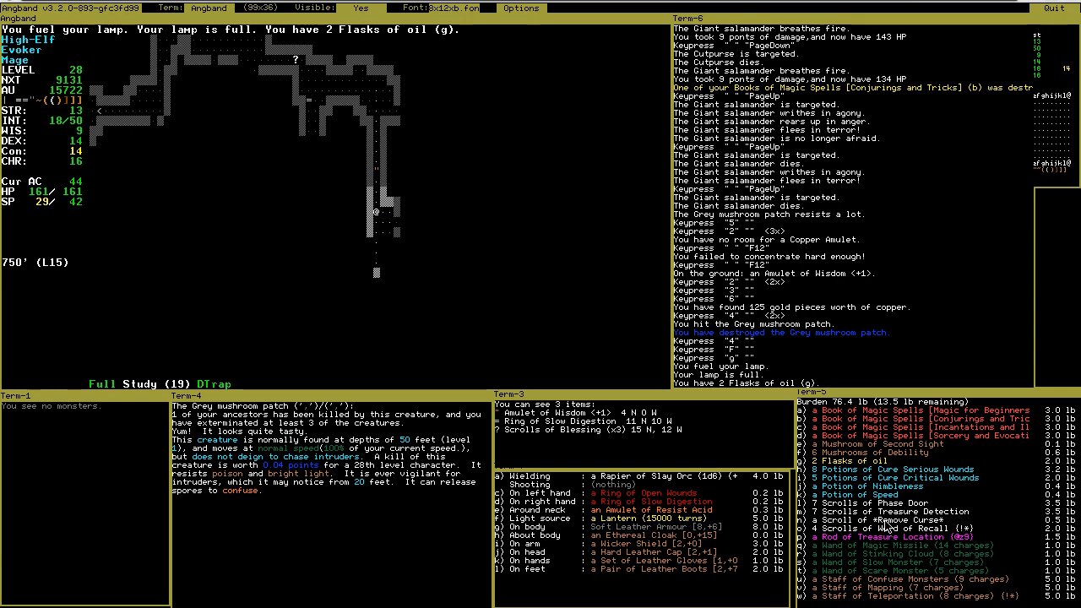
mouse_move(892, 228)
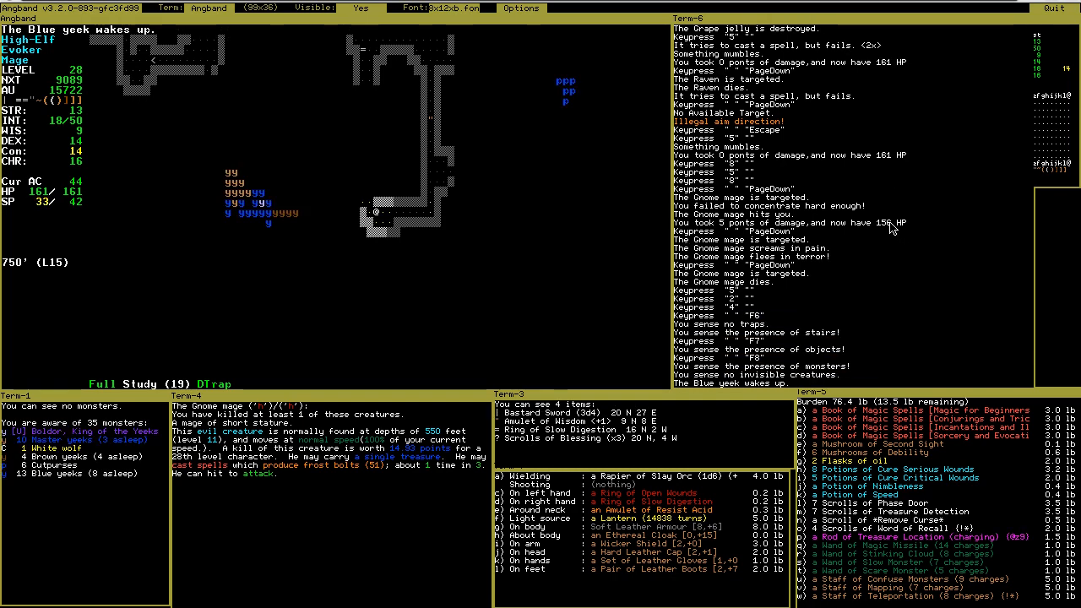
Read a scroll and use an item while fighting the Master yeeks
key("r")
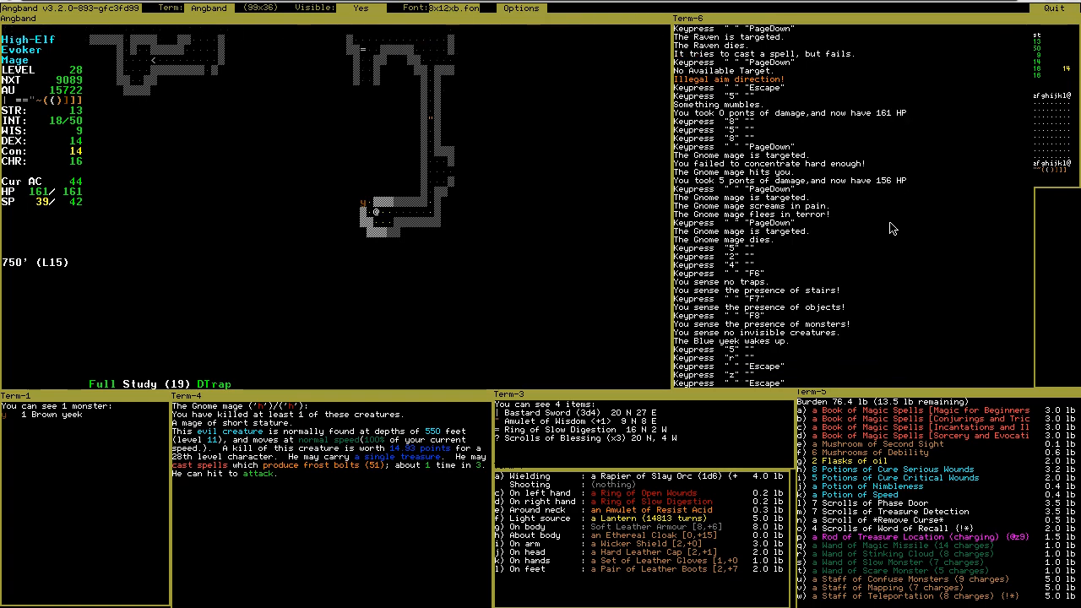
key("u")
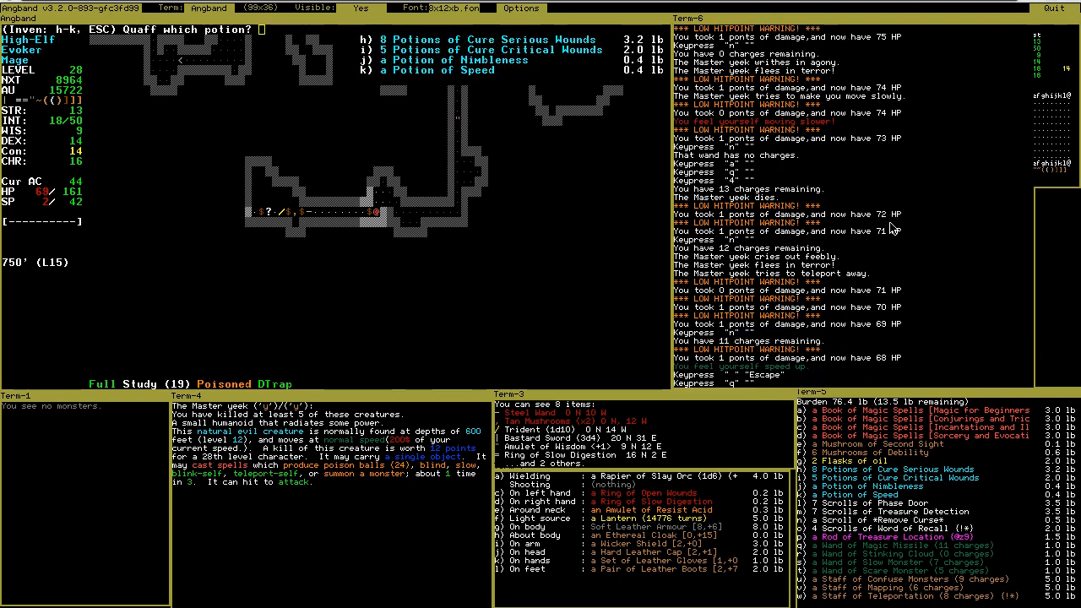
Drink a Cure Serious Wounds potion, cast a spell and check the inventory while exploring
key("h")
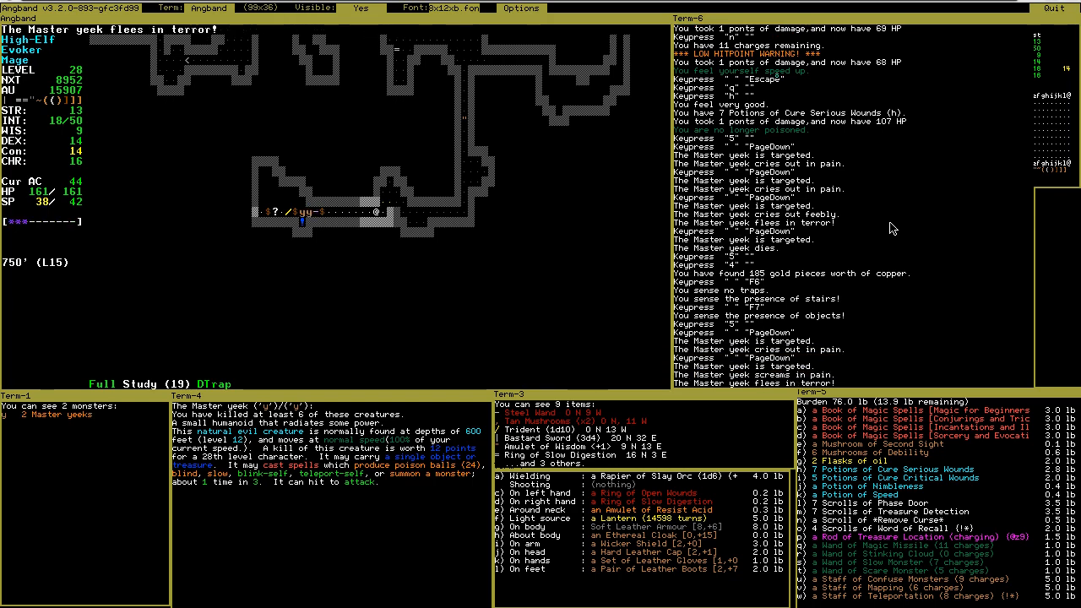
key("m")
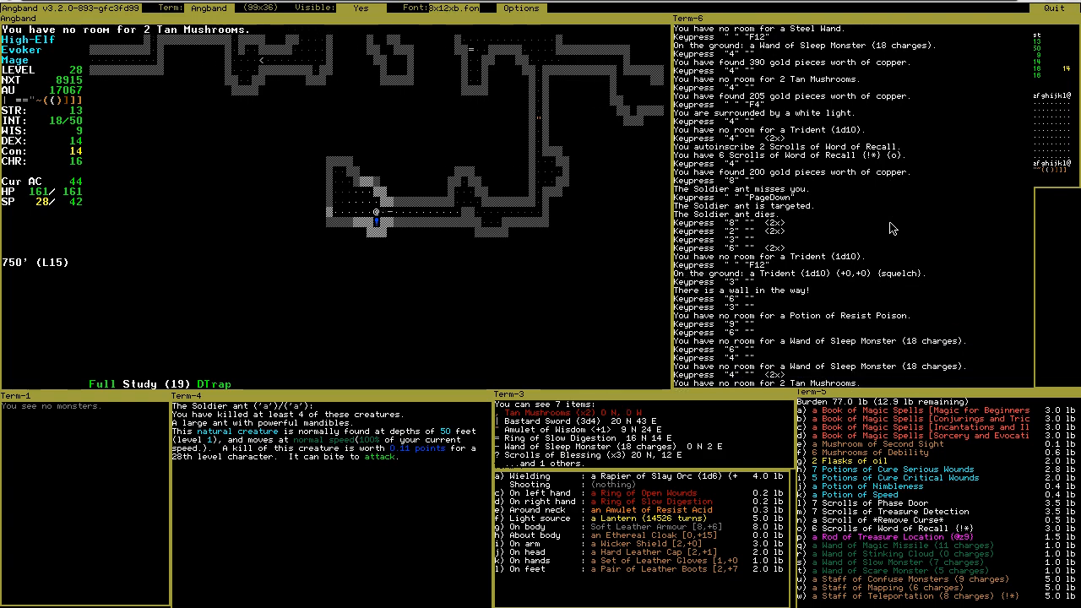
key("i")
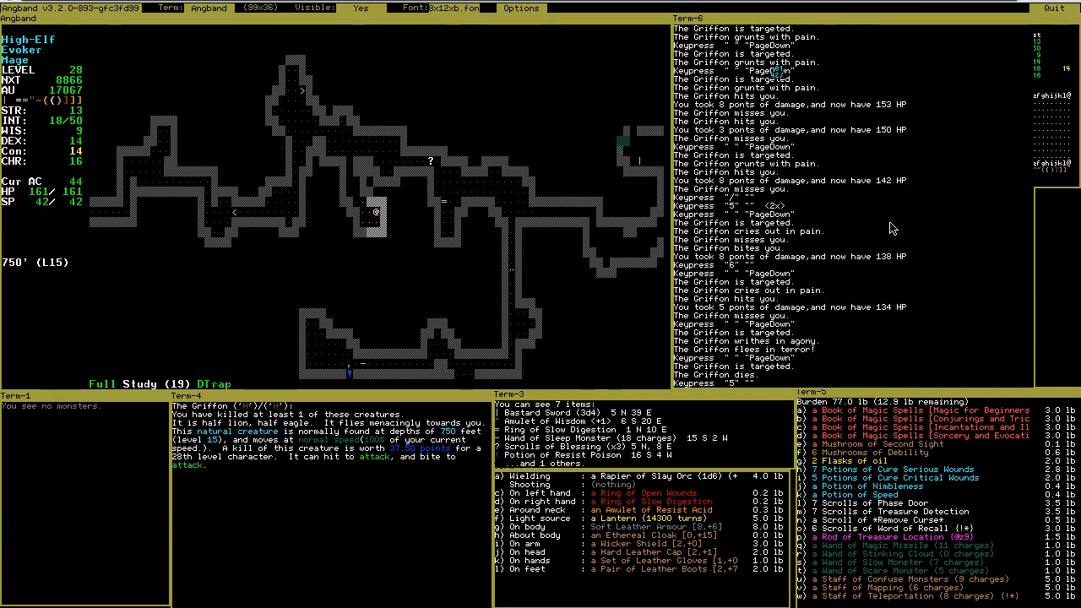
Use the F5 command while fighting off the Griffon
key("F5")
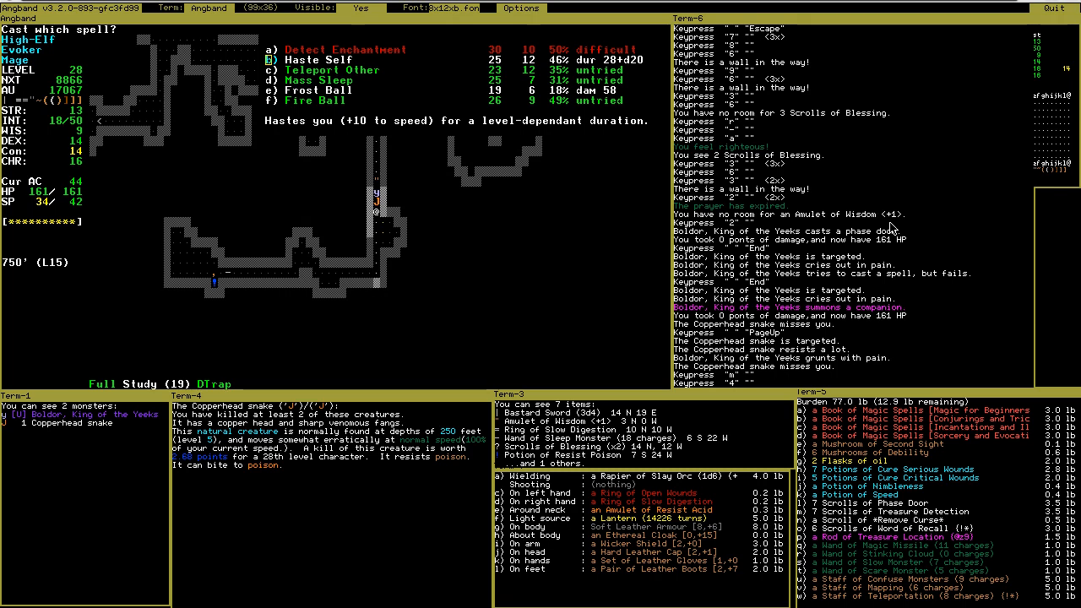
Choose an attack spell to cast at Boldor, King of the Yeeks
key("c")
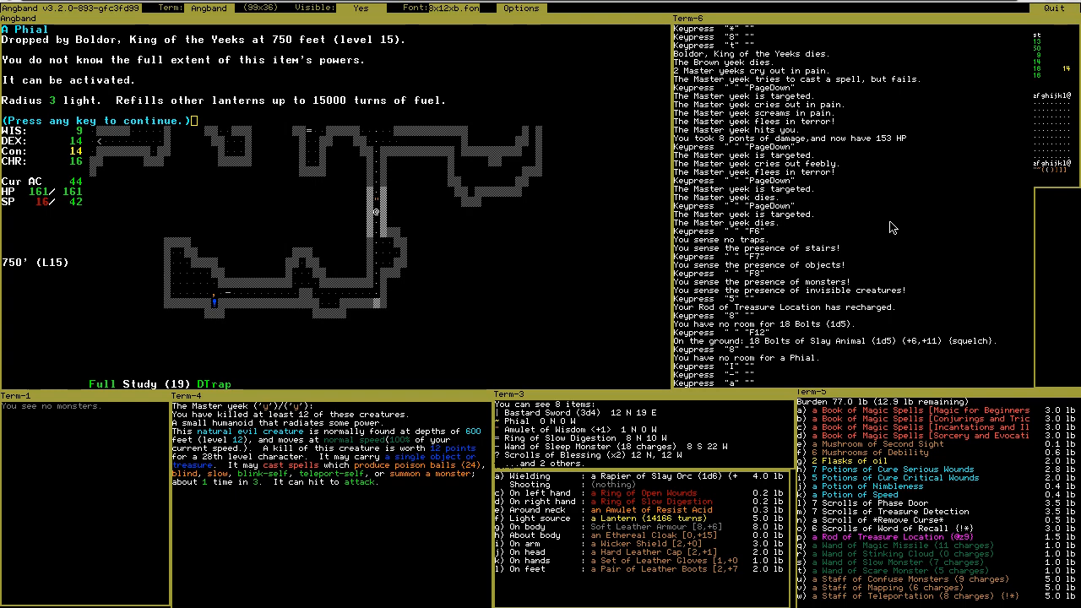
mouse_move(321, 115)
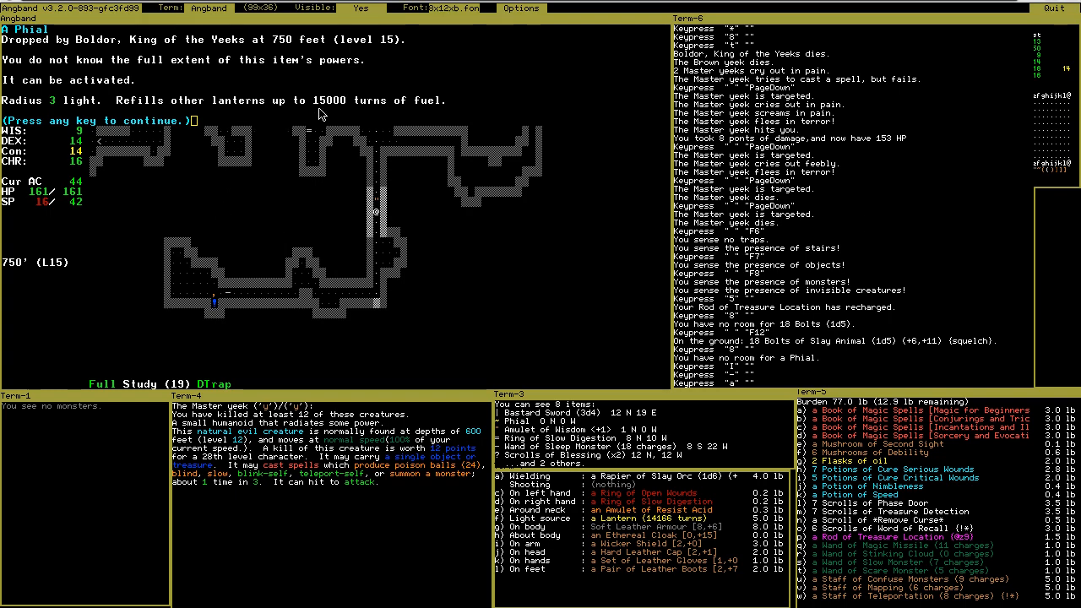
mouse_move(423, 150)
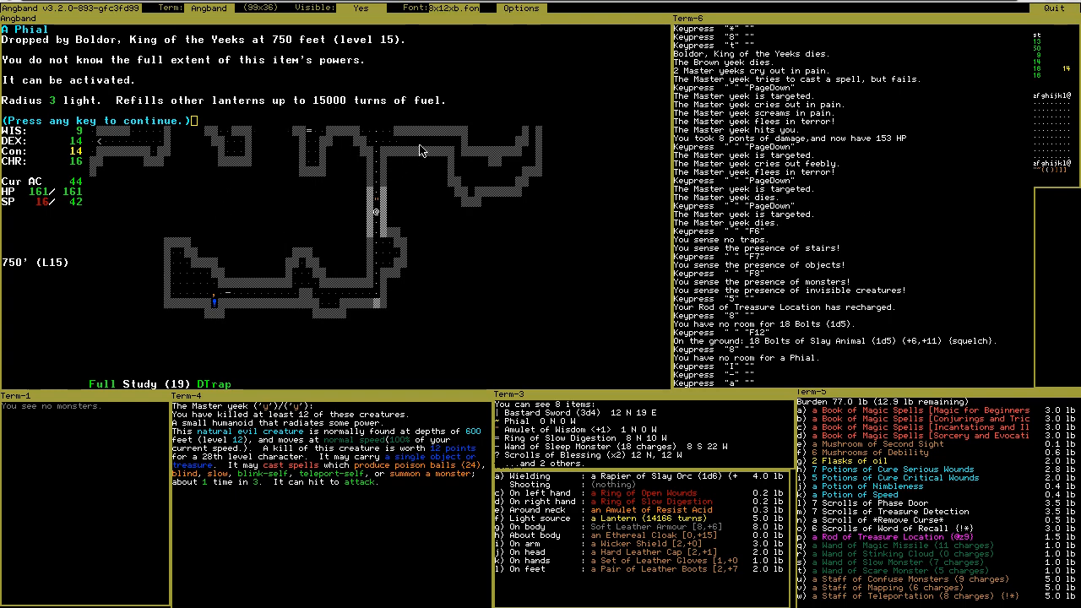
Close the description of the Phial that Boldor dropped
key("Escape")
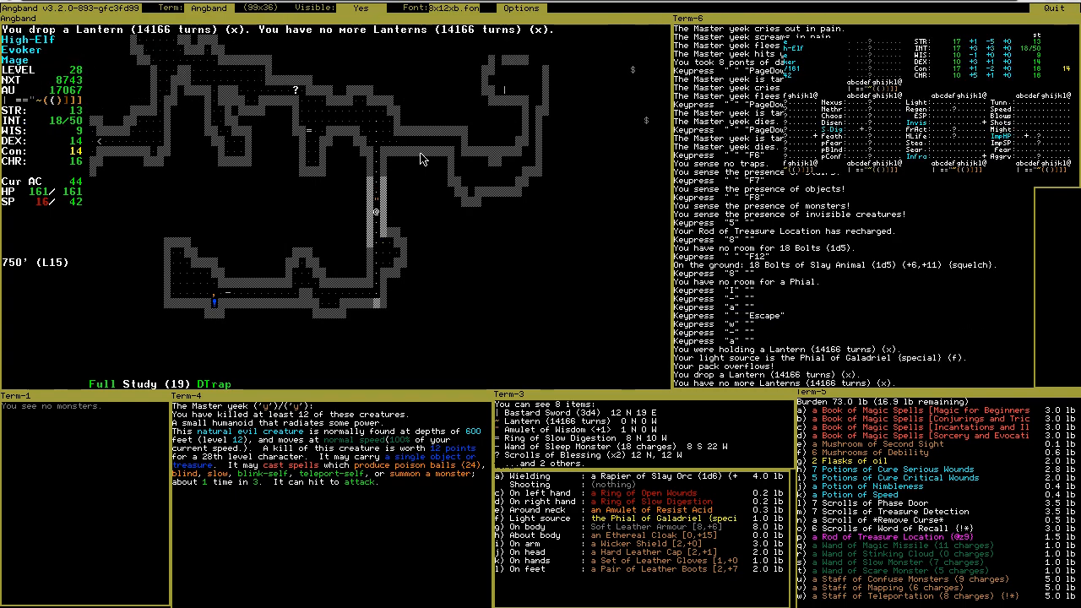
mouse_move(611, 277)
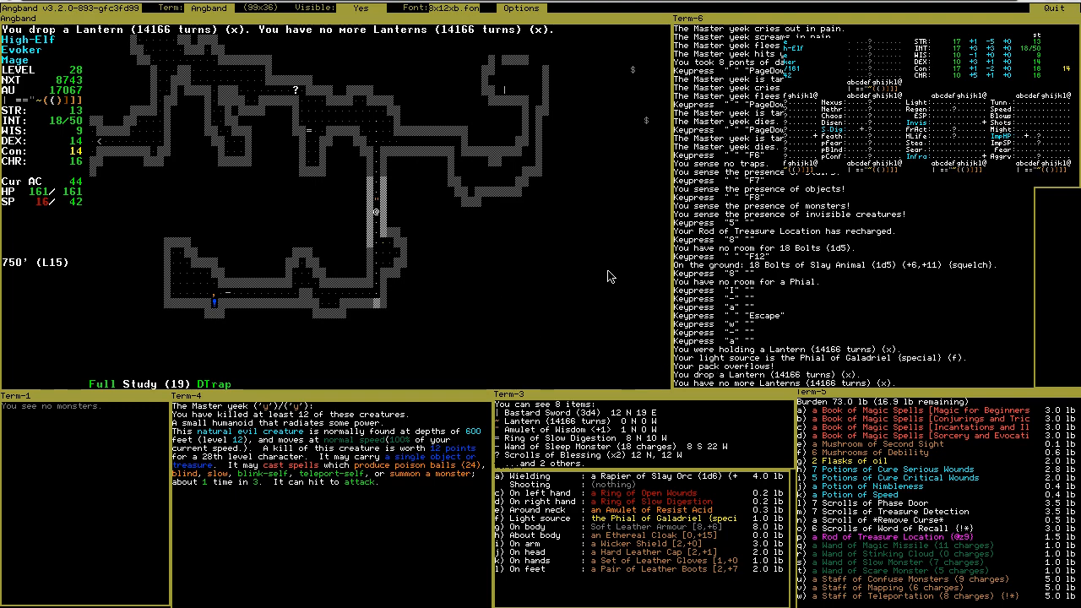
Inspect the Phial of Galadriel: imperishable light, radius 3, lights surrounding areas
key("I")
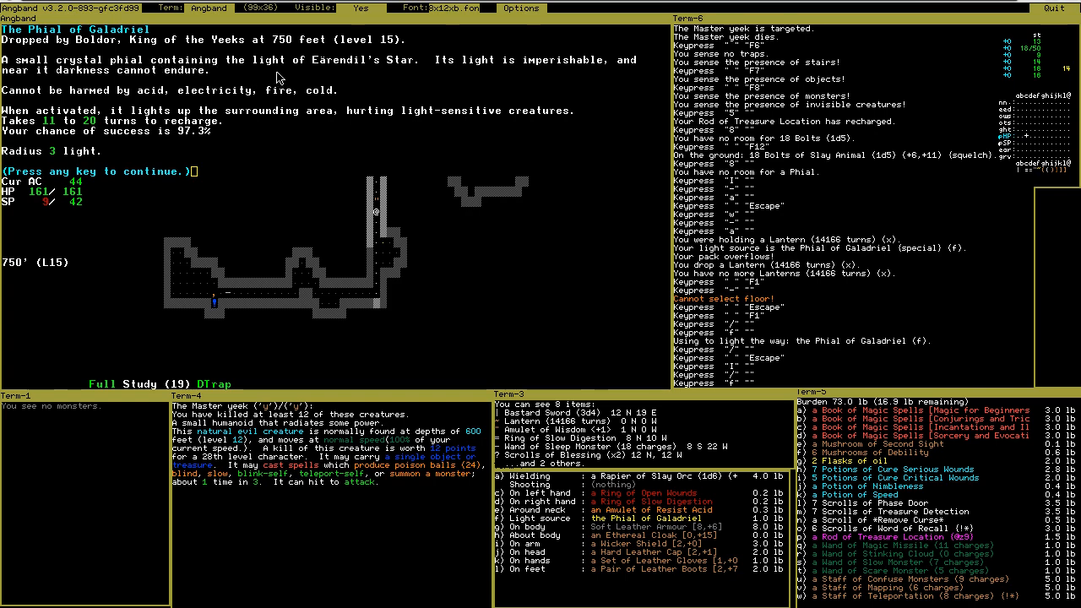
mouse_move(485, 76)
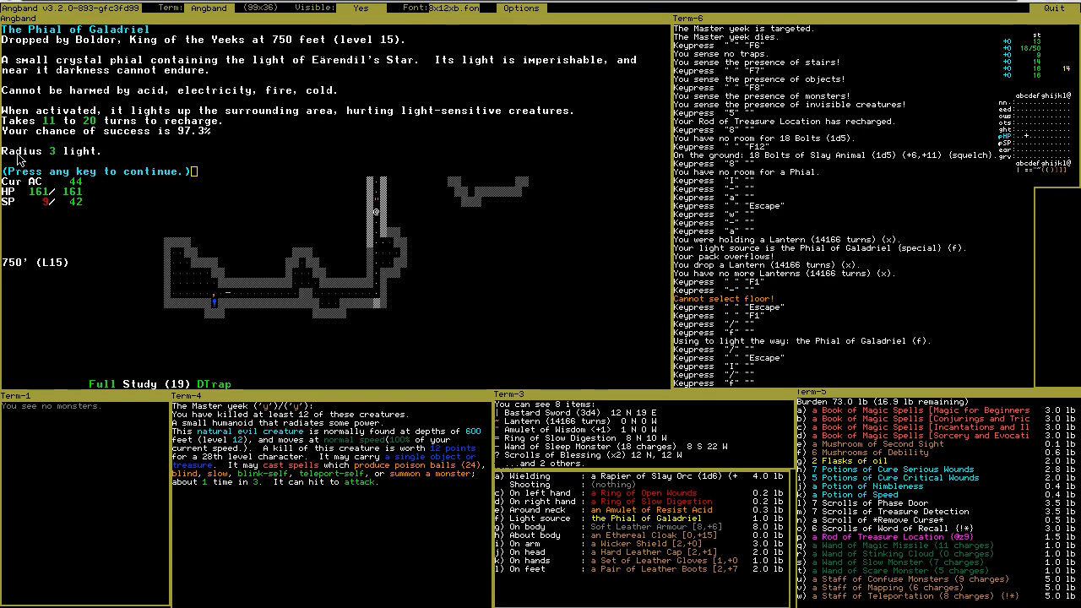
mouse_move(317, 121)
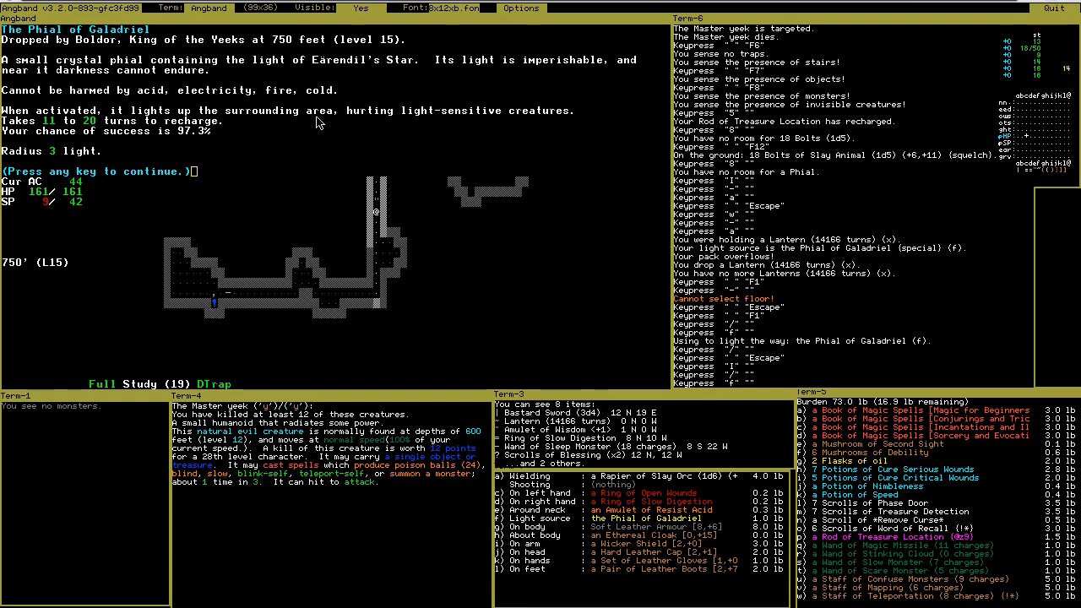
mouse_move(108, 150)
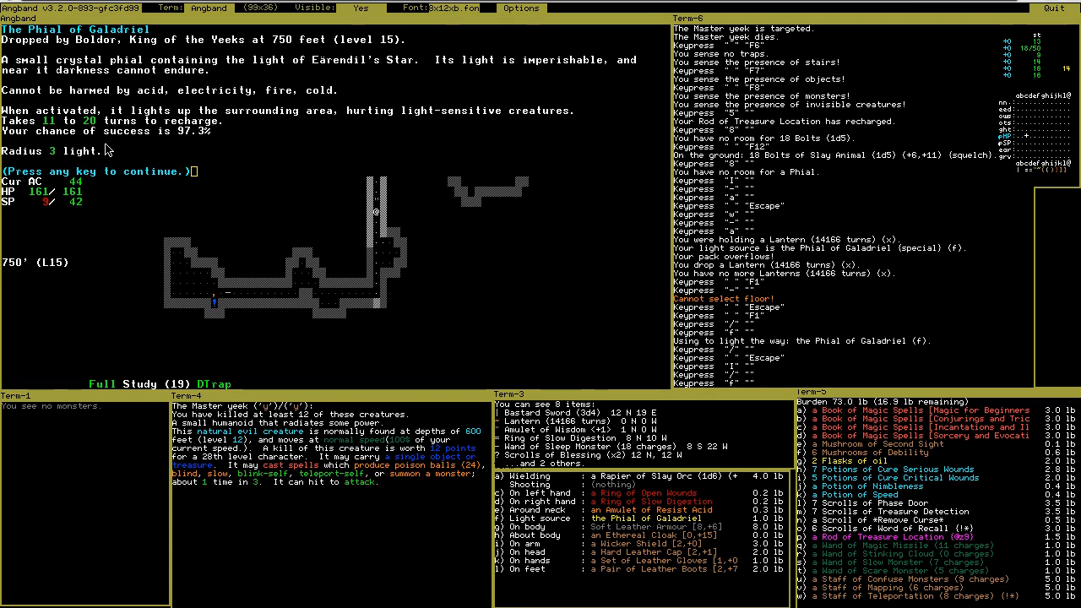
mouse_move(167, 135)
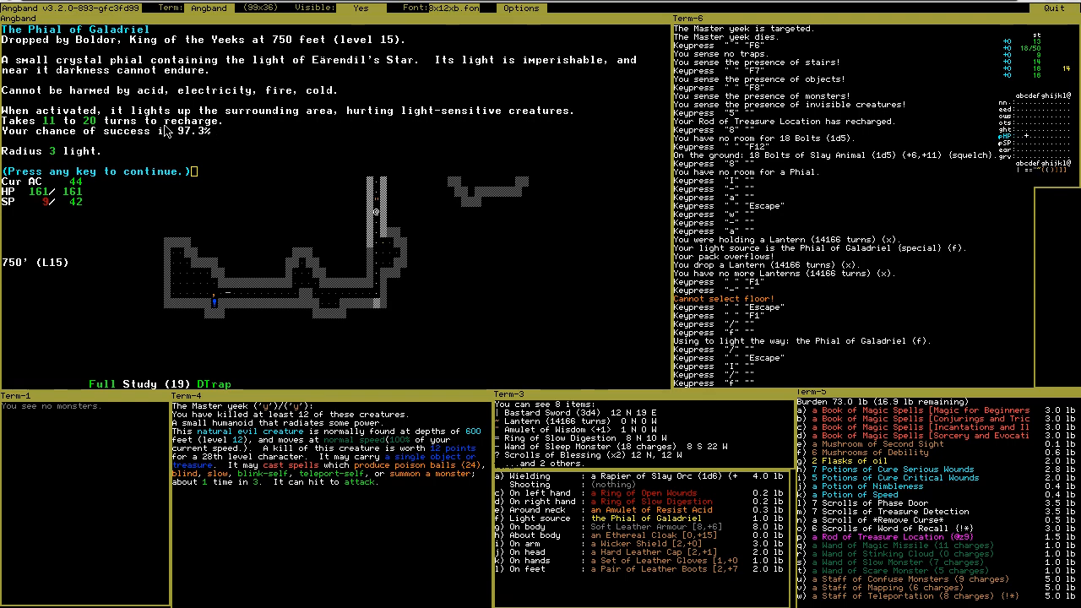
mouse_move(218, 142)
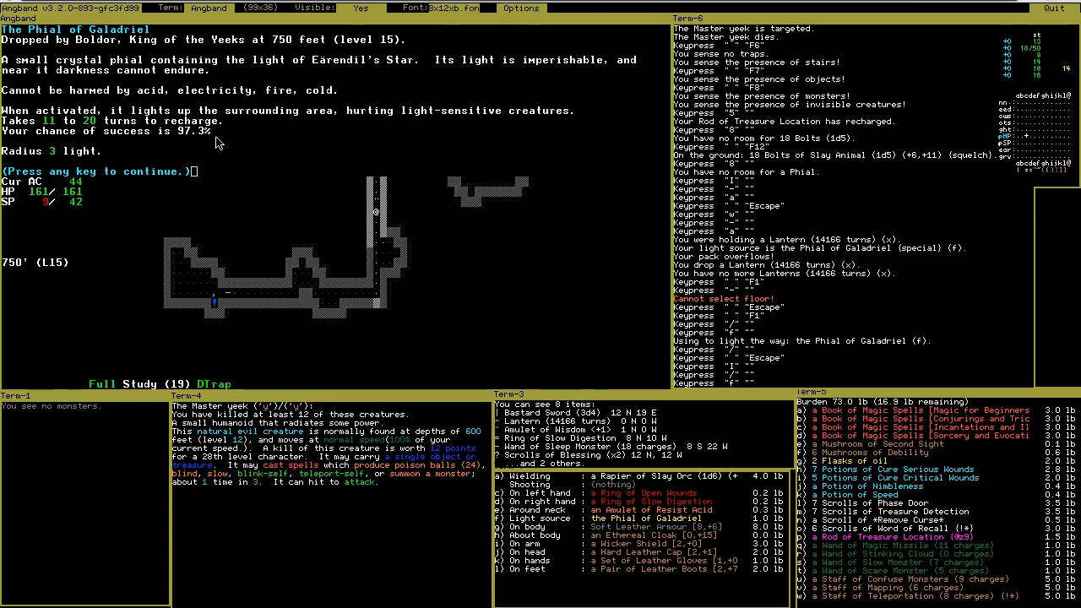
mouse_move(82, 151)
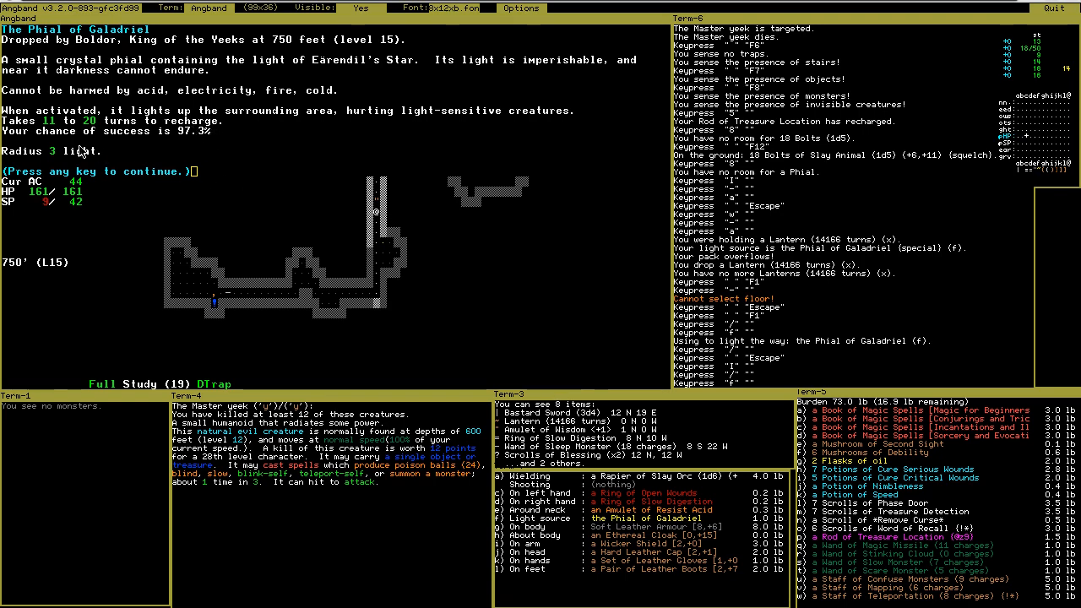
mouse_move(65, 159)
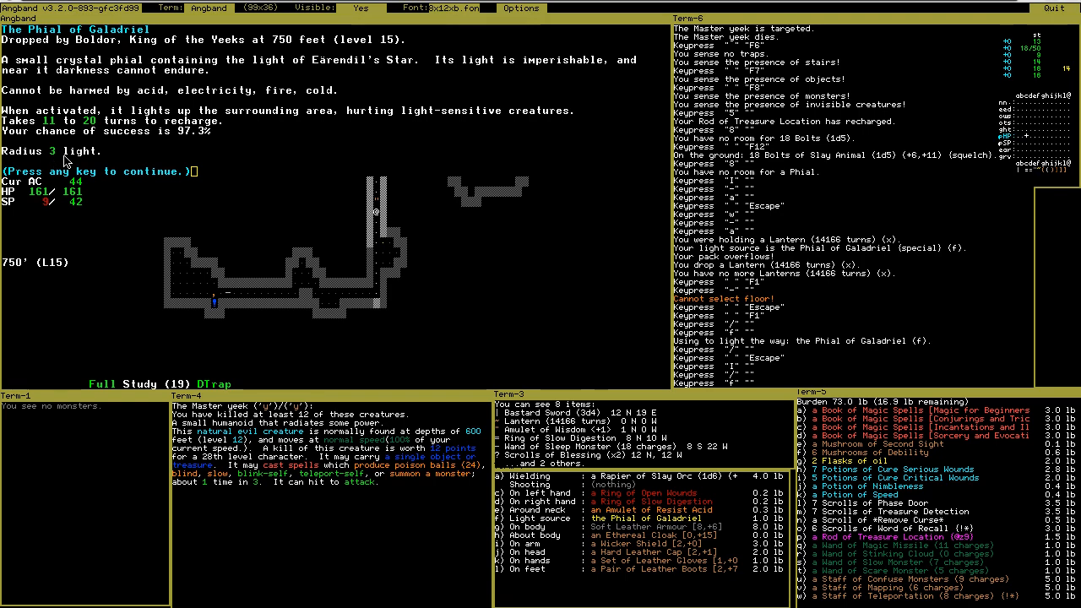
mouse_move(52, 167)
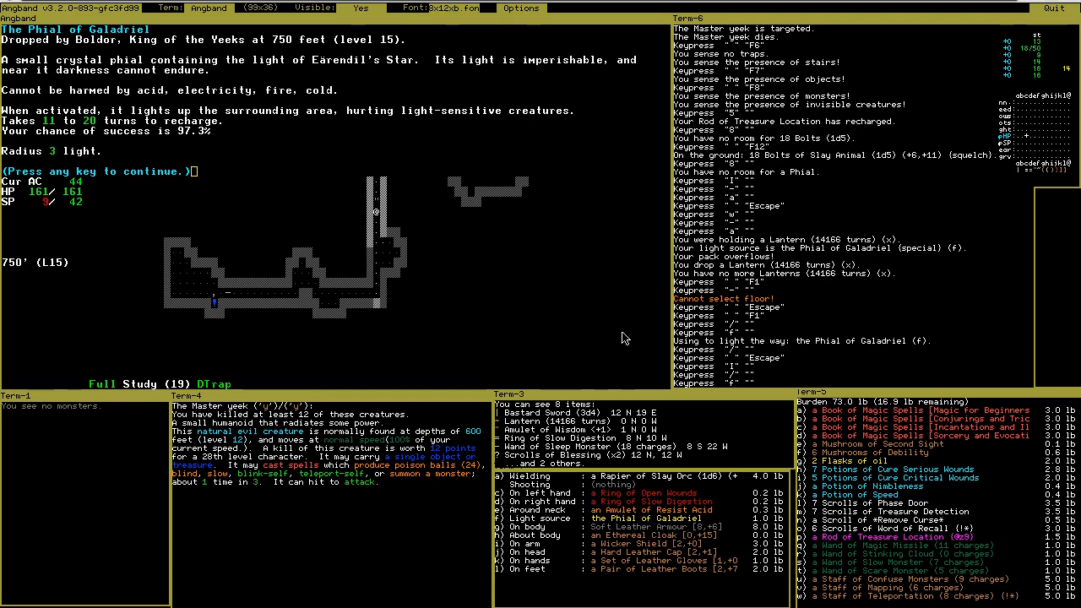
mouse_move(601, 352)
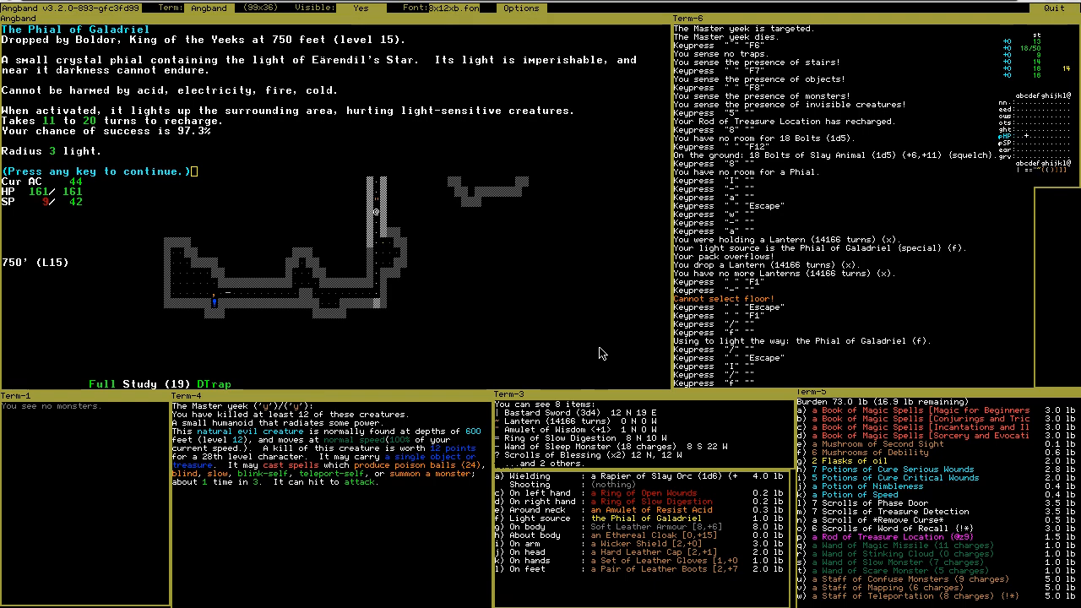